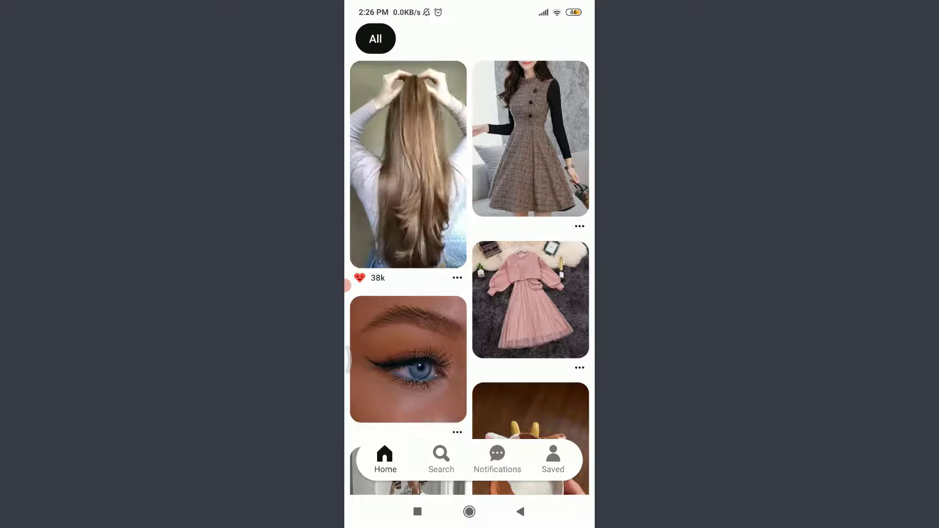
Step: Switch from the home feed to the Saved profile page
{"action": "left_click", "coordinate": [553, 457]}
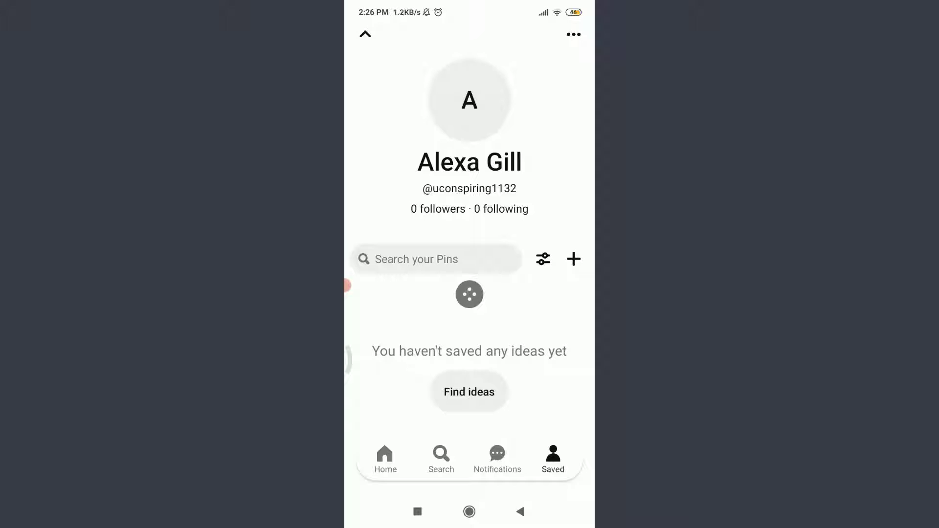
Step: Open Edit profile from the profile menu's Settings
{"action": "left_click", "coordinate": [572, 34]}
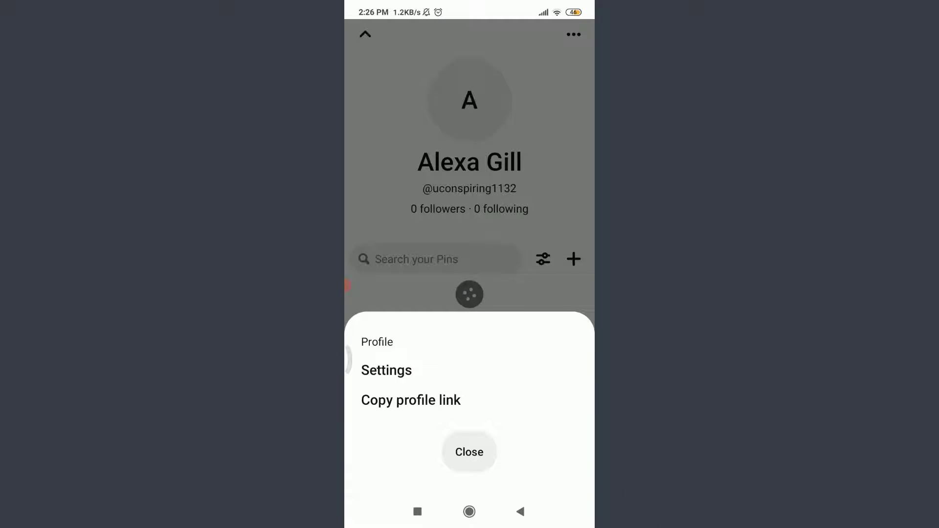
{"action": "left_click", "coordinate": [386, 370]}
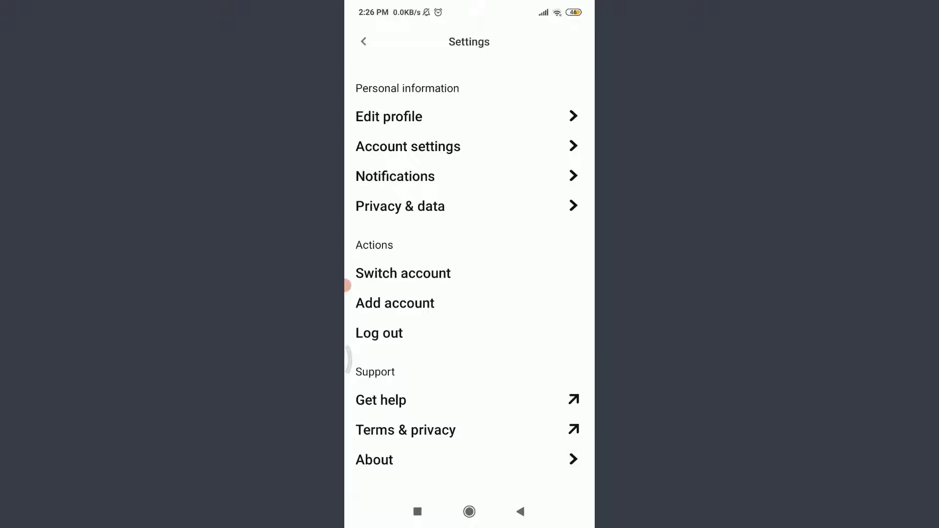
{"action": "left_click", "coordinate": [388, 116]}
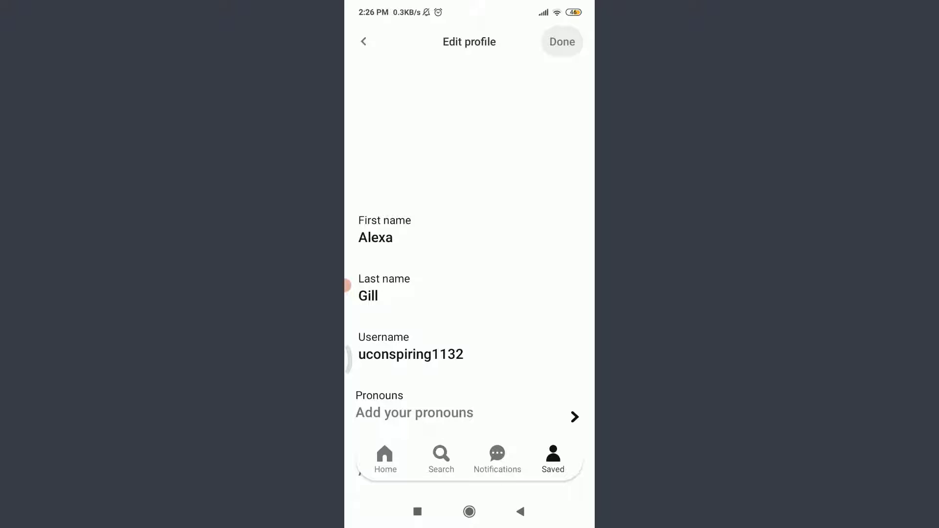
{"action": "left_click", "coordinate": [375, 238]}
{"action": "type", "text": "Christine"}
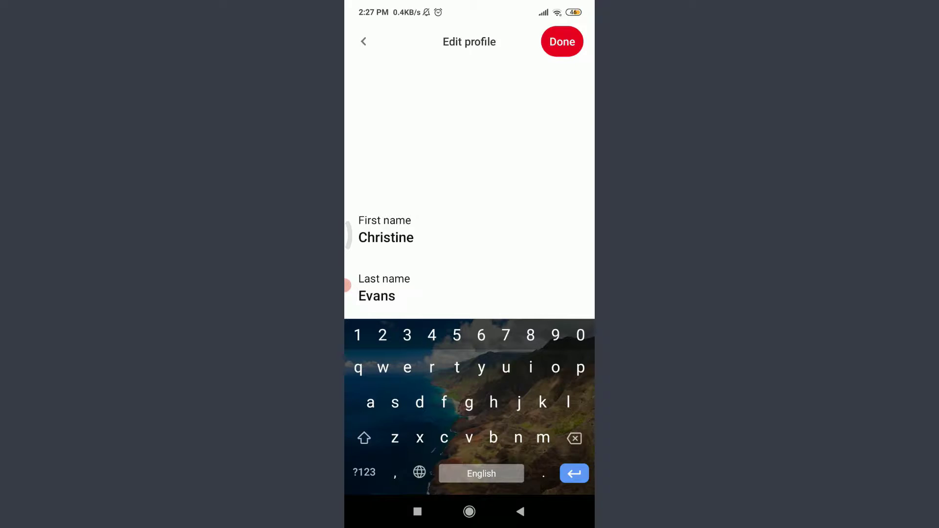
{"action": "left_click", "coordinate": [562, 42]}
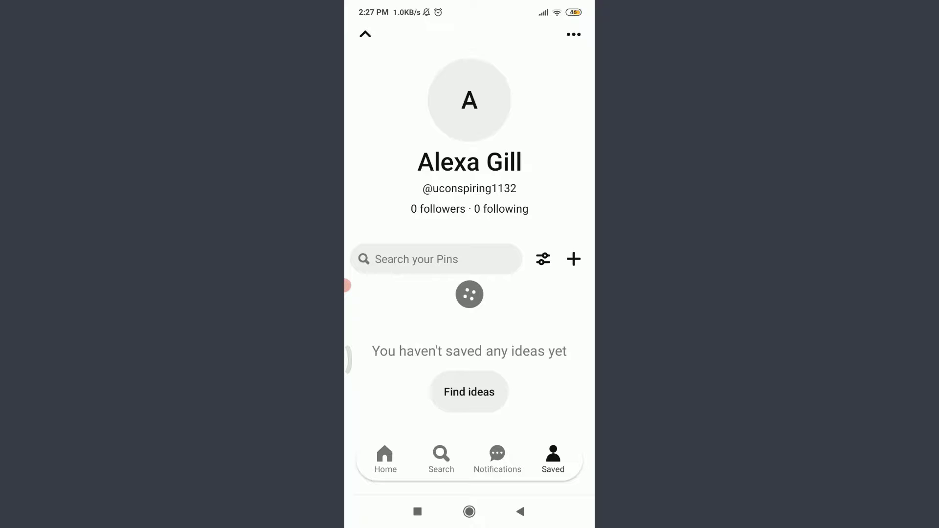
Step: Return to the Home tab and scroll through the feed of pins
{"action": "left_click", "coordinate": [385, 458]}
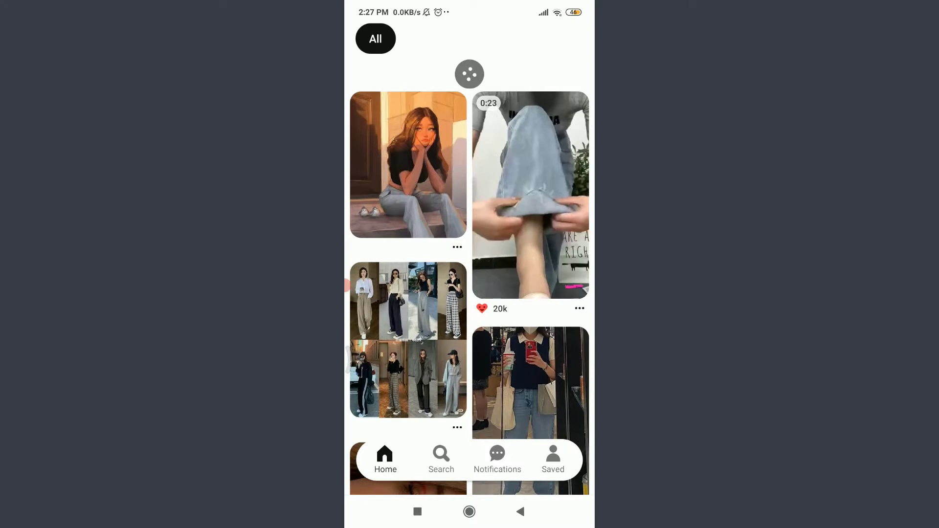
{"action": "scroll", "scroll_direction": "down", "scroll_amount": 3}
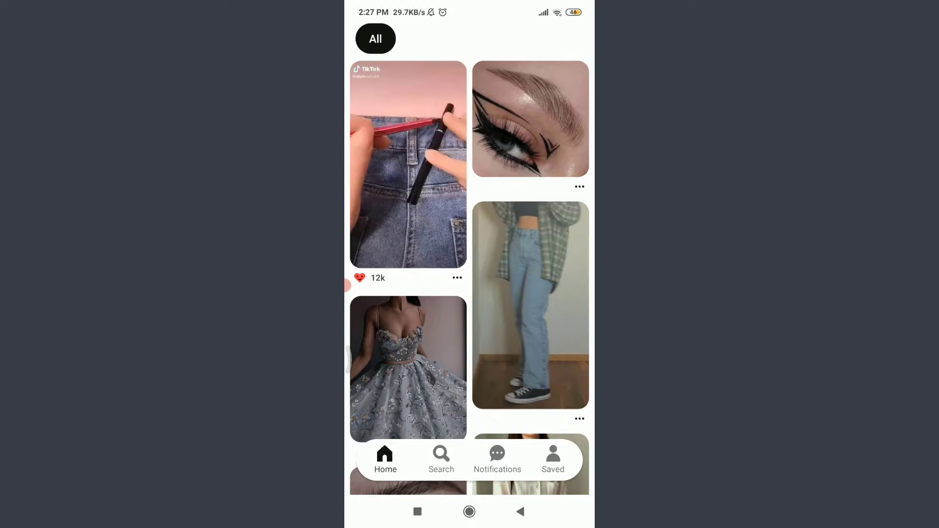